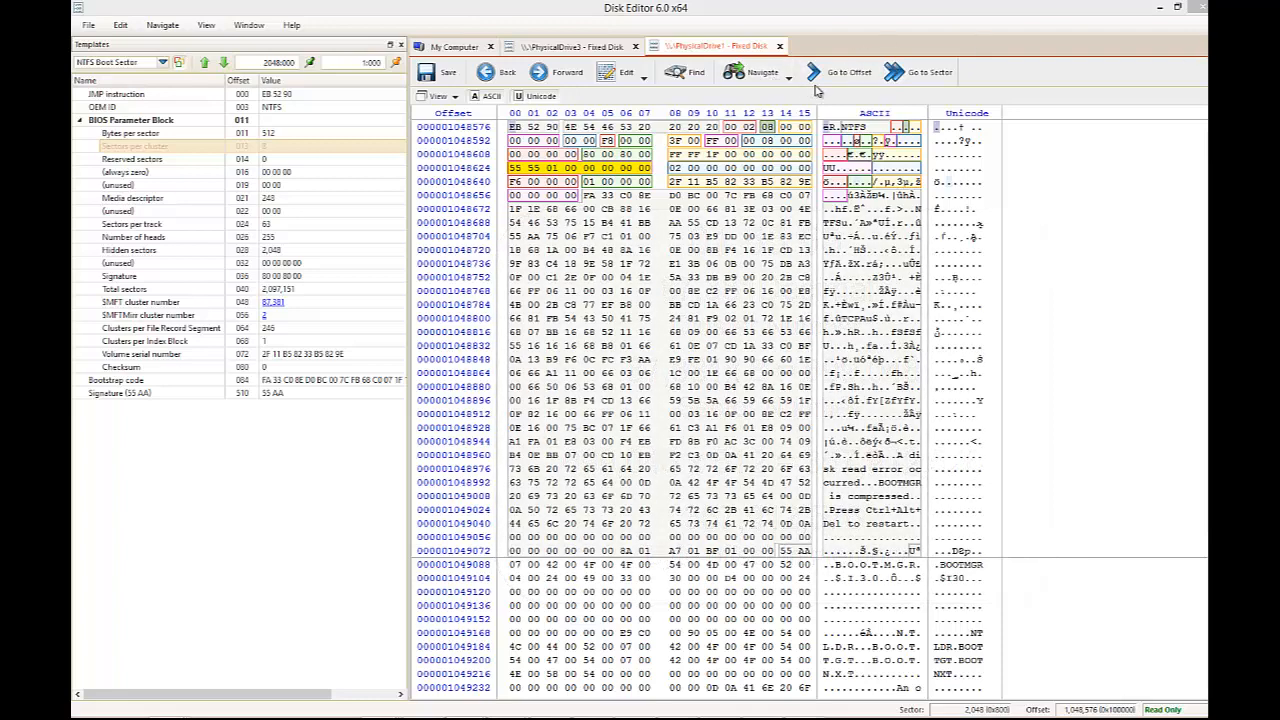
Step: Jump to the pasted byte offset via Go to Offset, landing on the NTFS boot sector
click(844, 72)
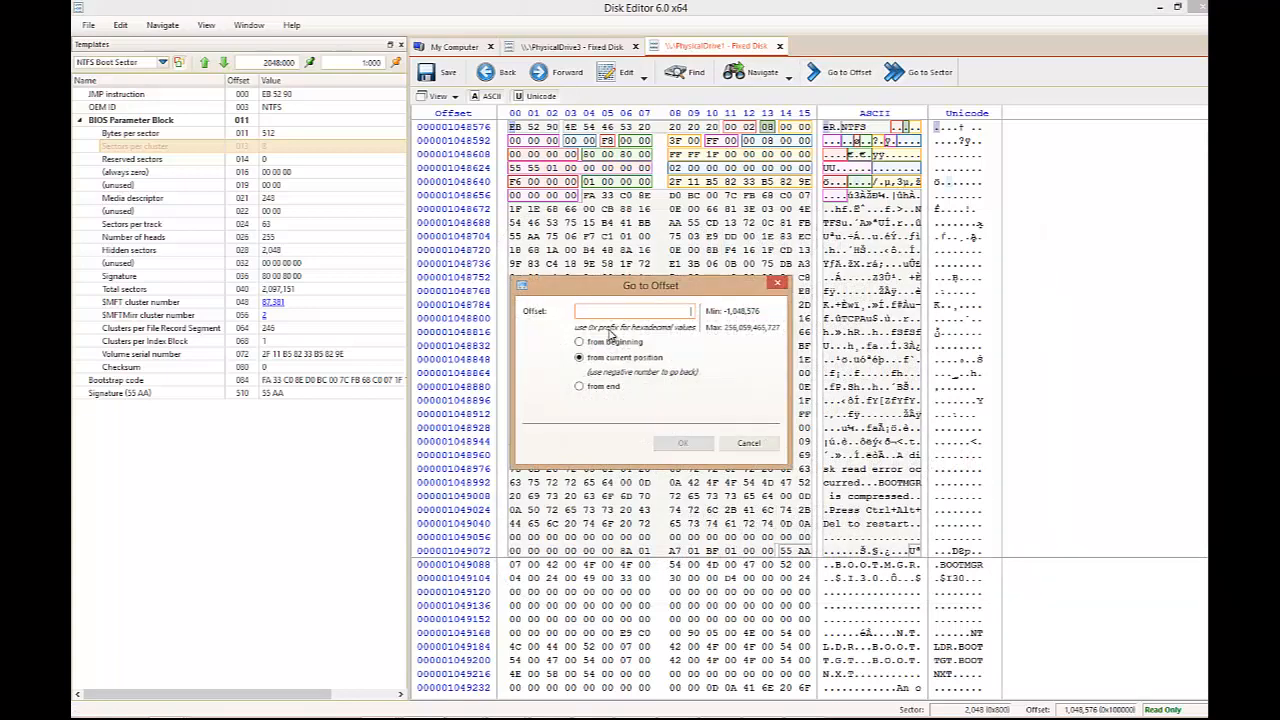
right_click(636, 310)
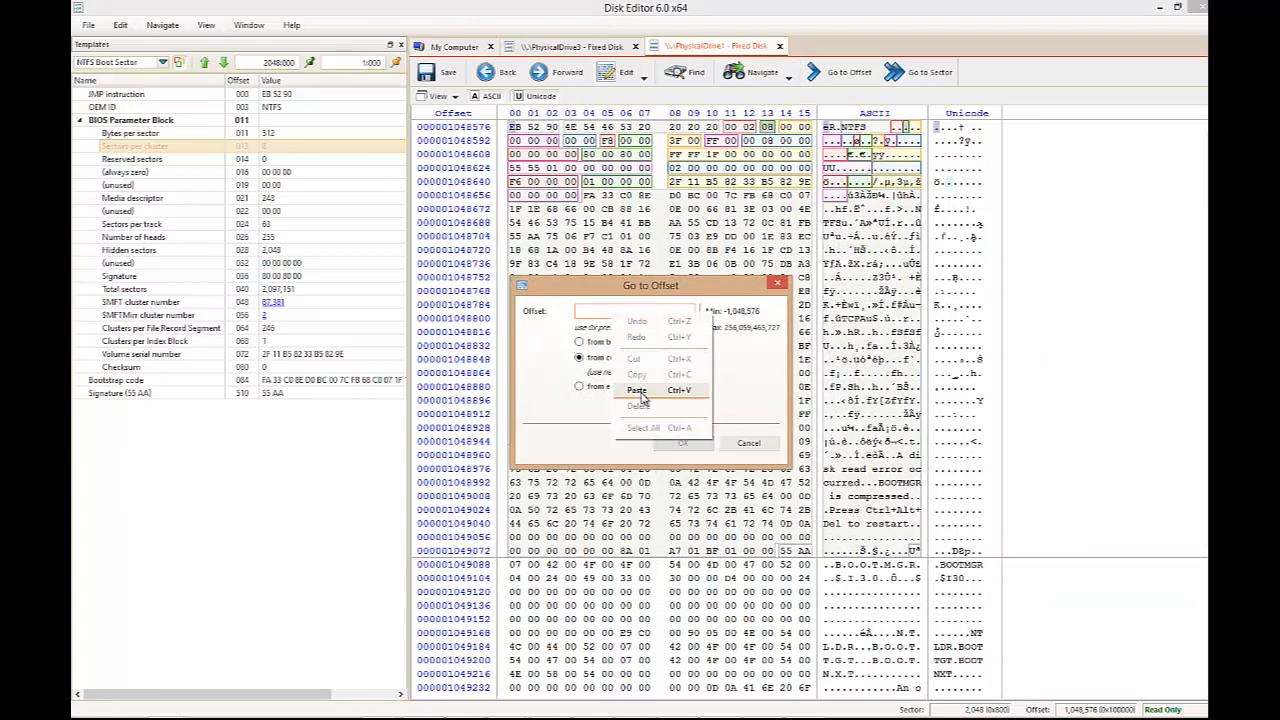
click(636, 388)
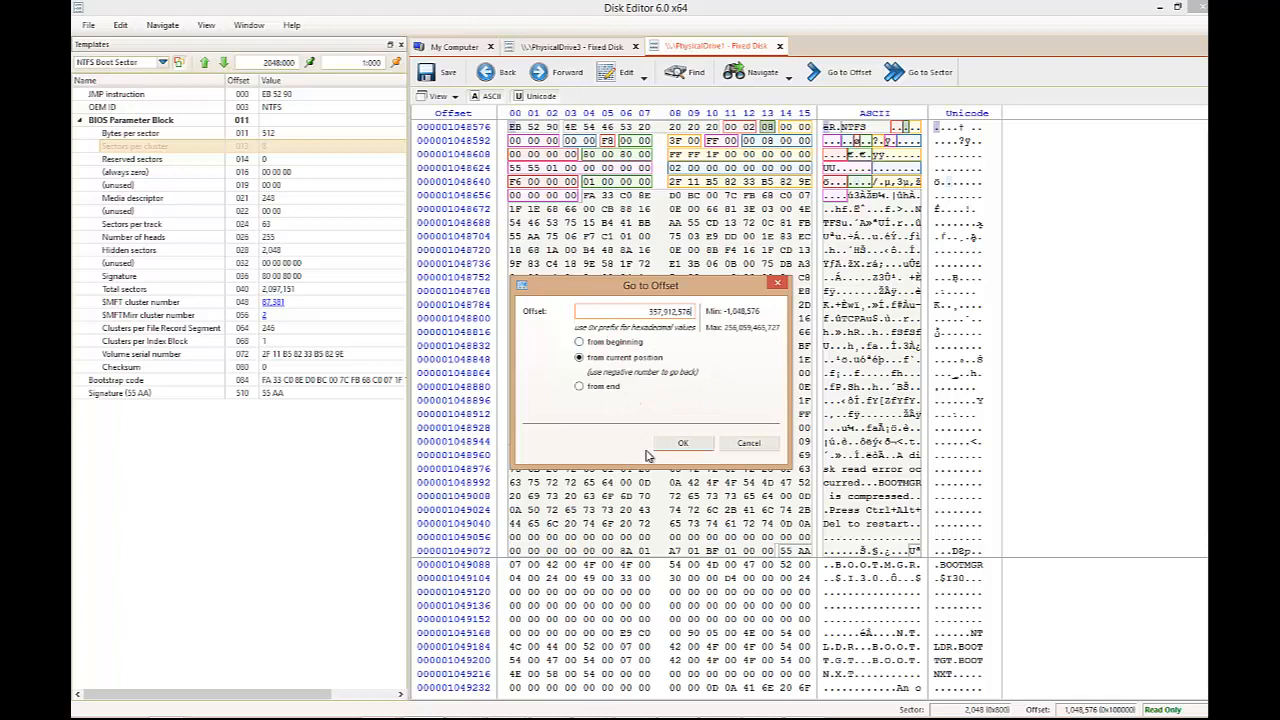
click(684, 444)
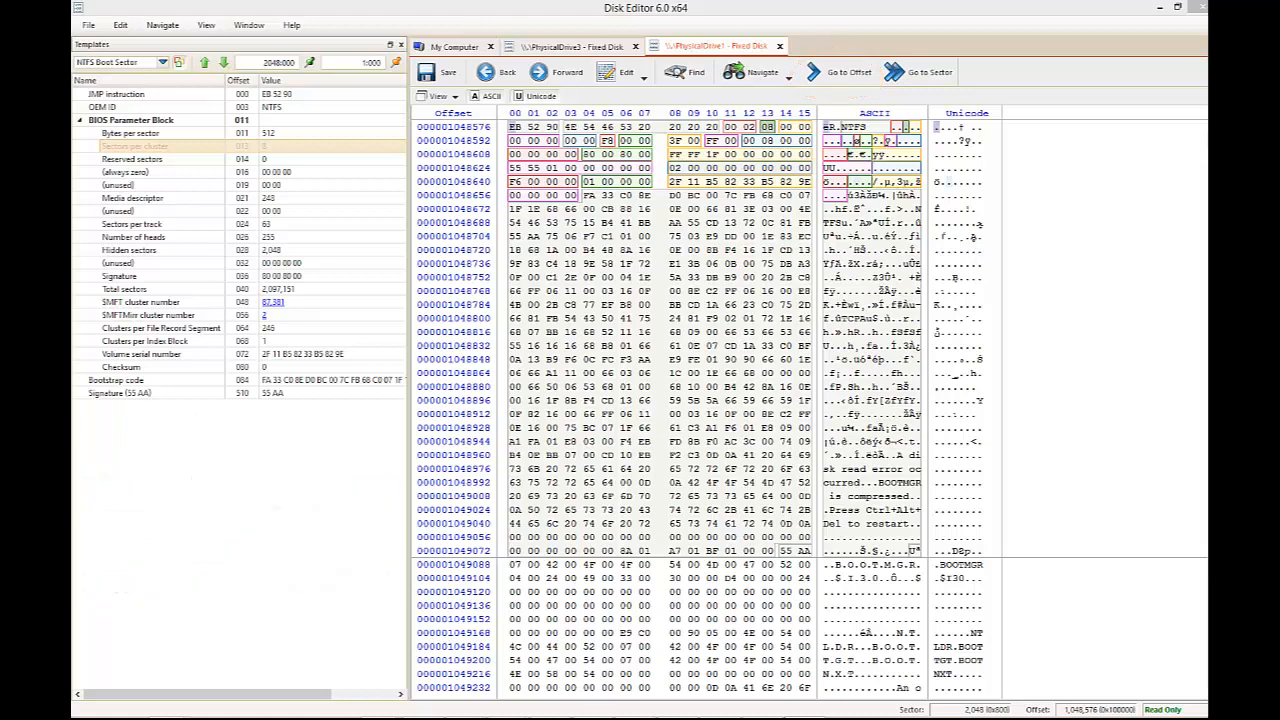
Step: Highlight the volume serial number bytes 2F 11 B5 82 33 B5 82 9E from the BIOS Parameter Block
key(F6)
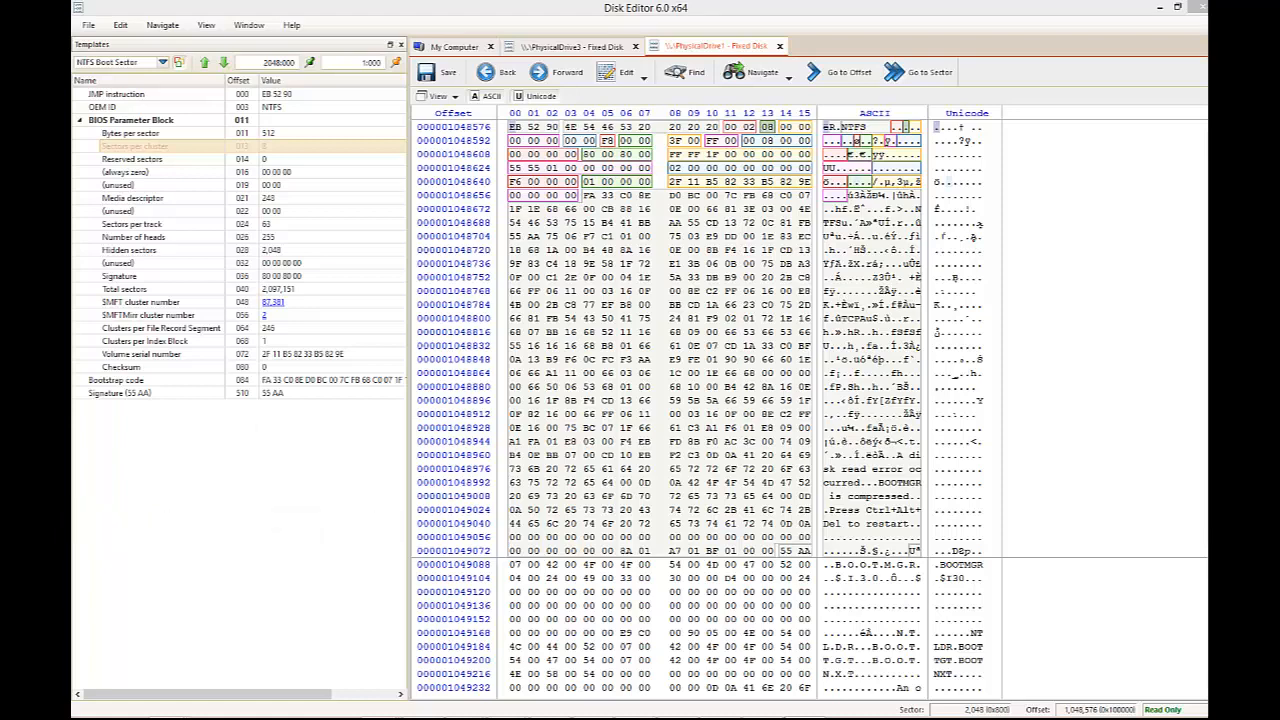
click(140, 352)
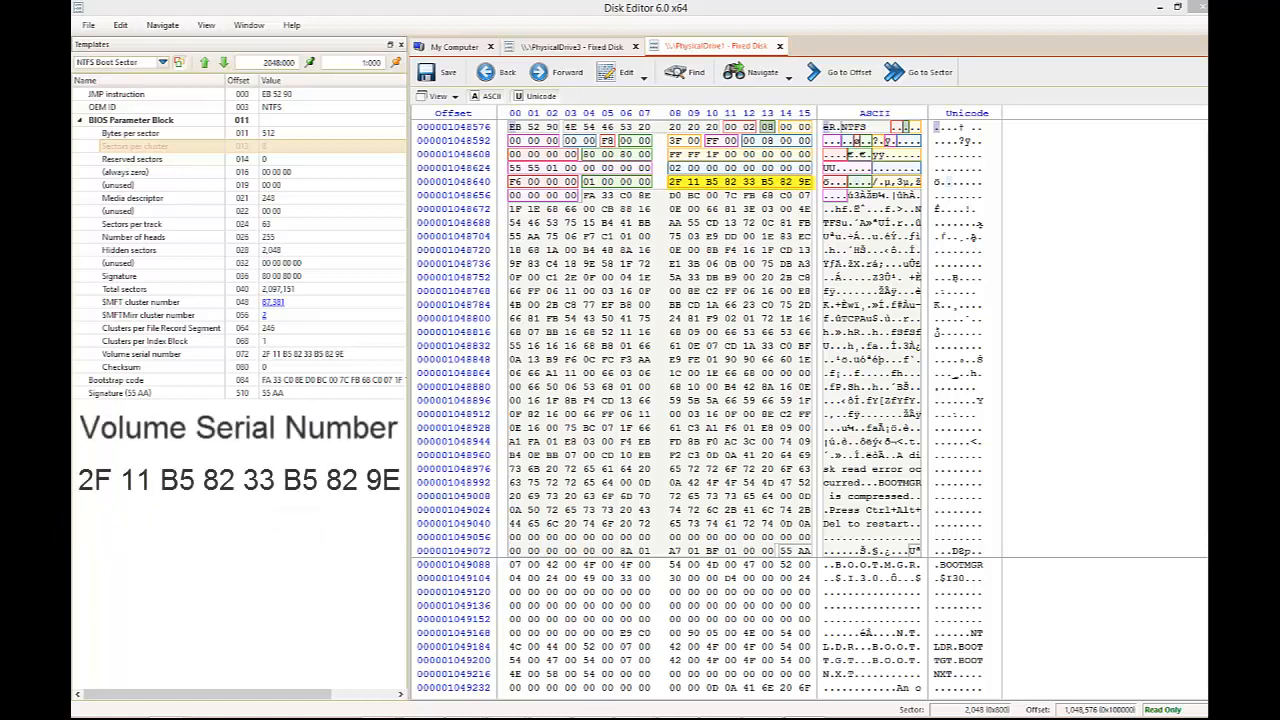